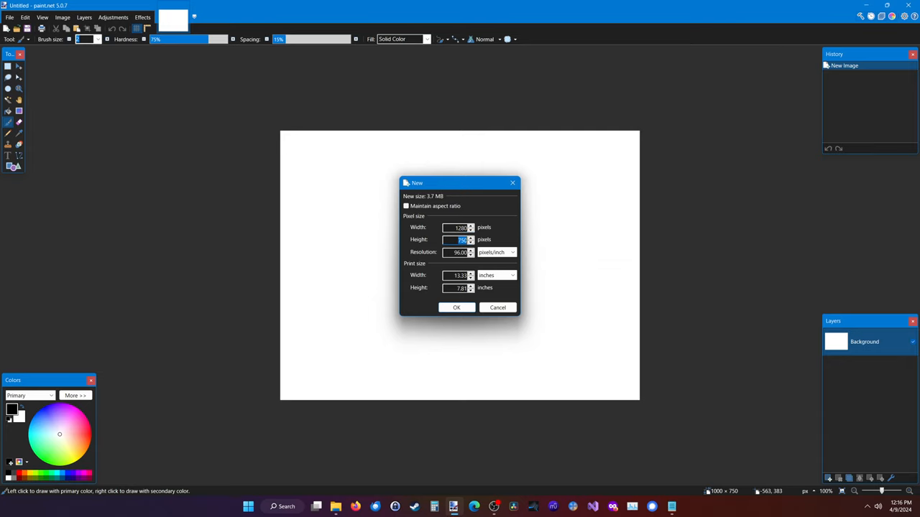
Confirm the new 1280 × 720 image dimensions.
click(456, 308)
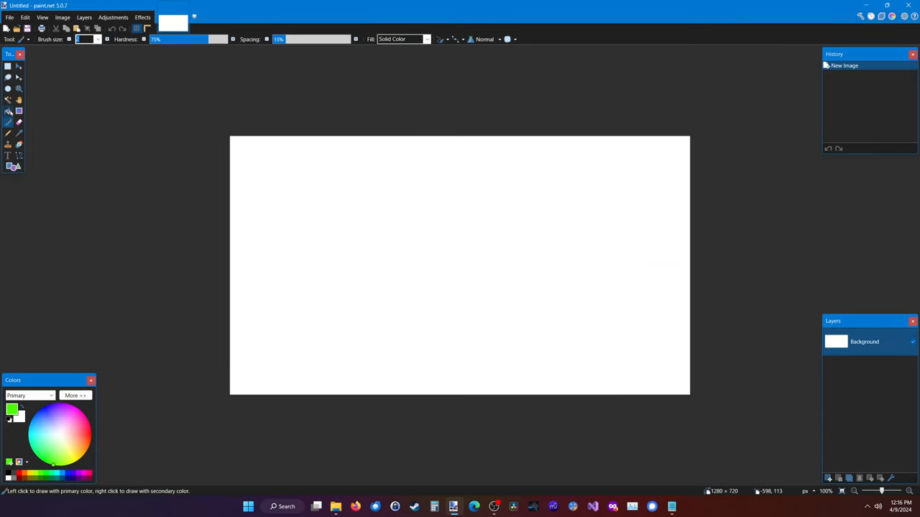
Fill the canvas green with the Paint Bucket, then switch to the Gradient tool.
click(8, 110)
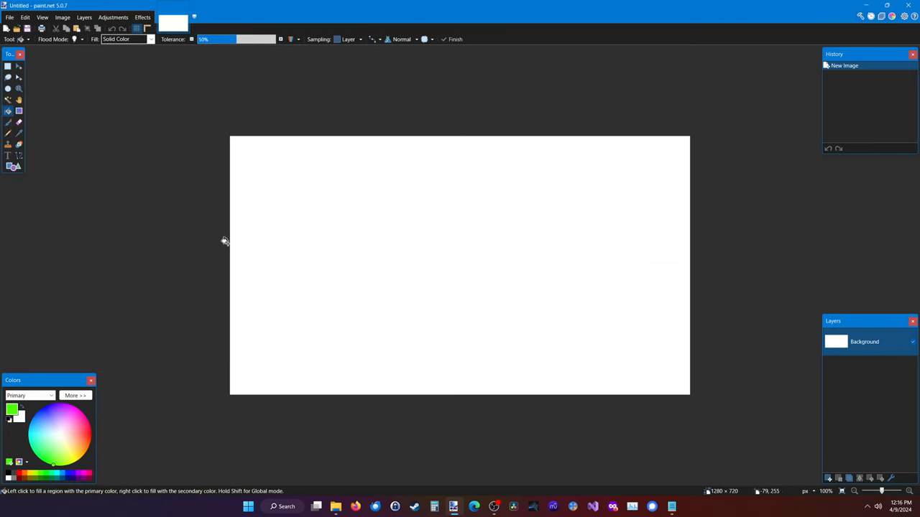
click(460, 264)
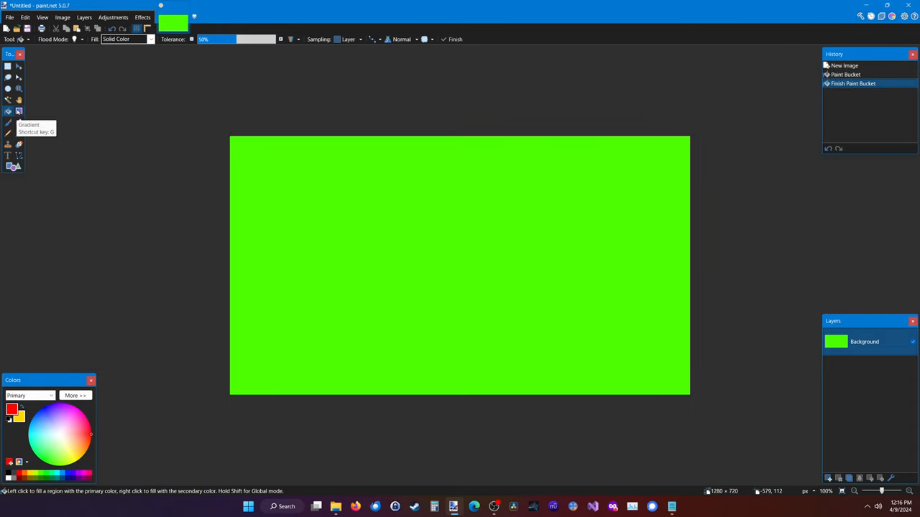
click(18, 112)
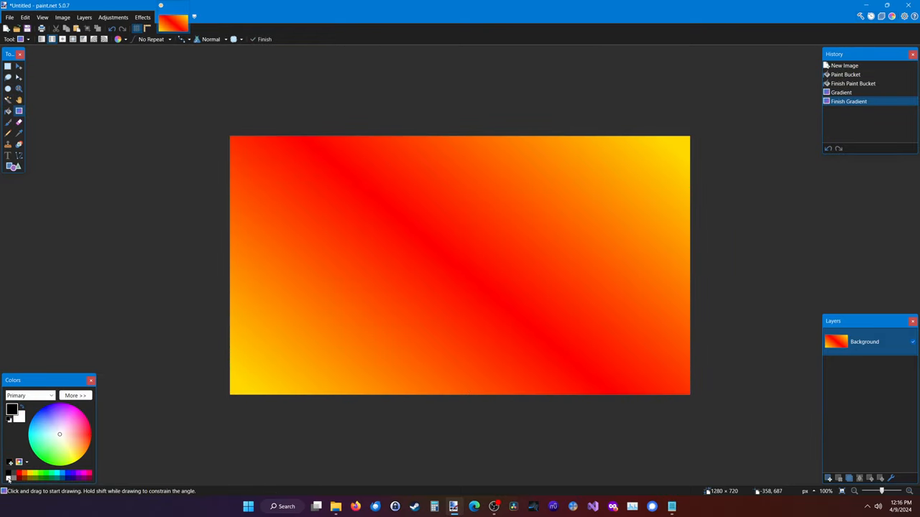
mouse_move(13, 166)
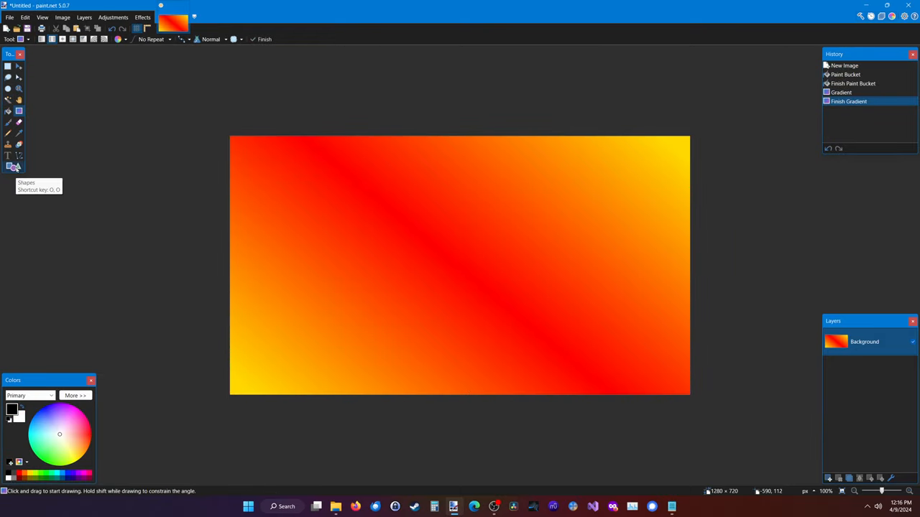
Draw a filled rounded rectangle in the centre with corner size 40 and show rulers.
drag(251, 156, 507, 321)
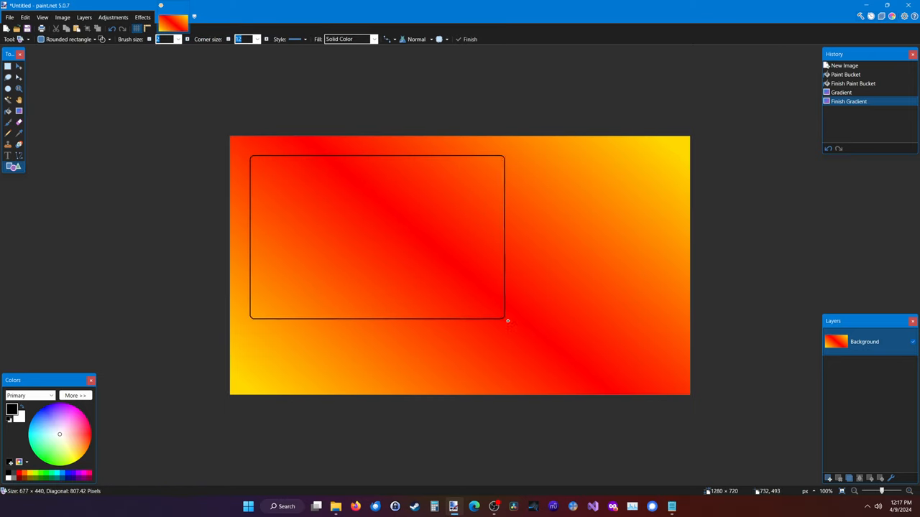
click(102, 39)
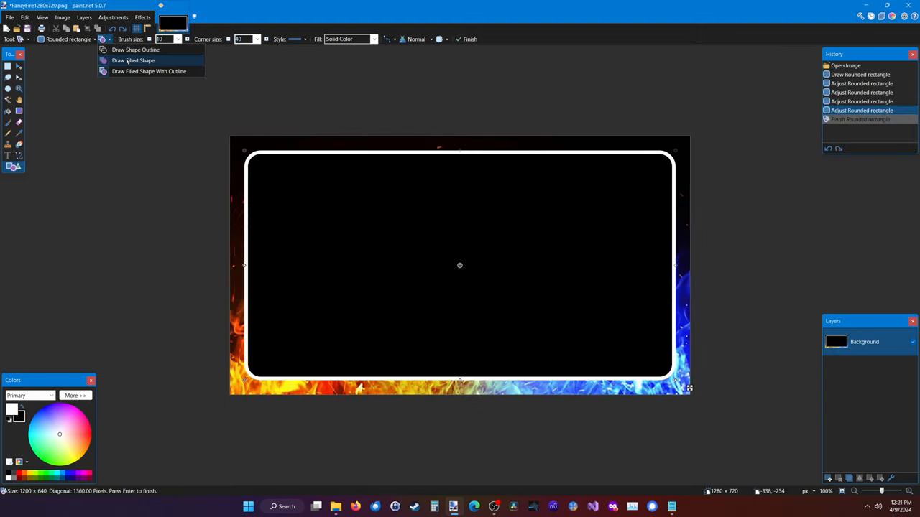
click(133, 61)
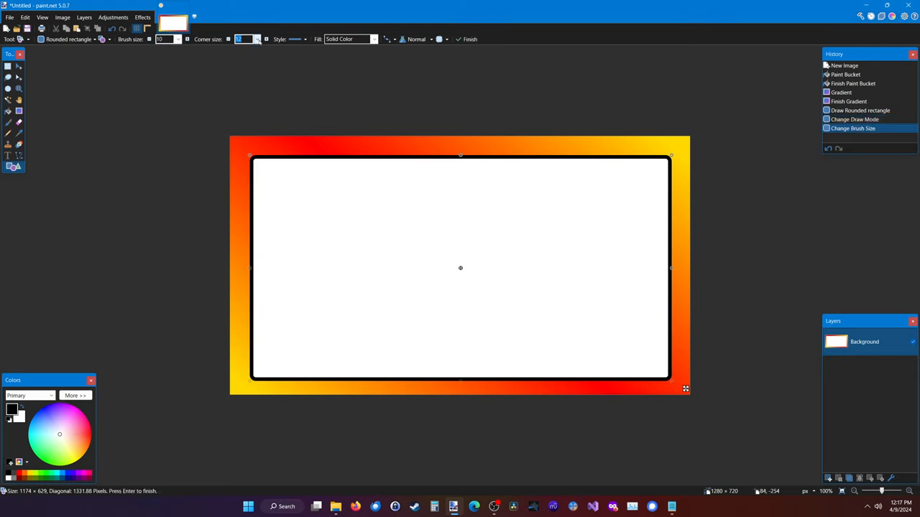
click(42, 17)
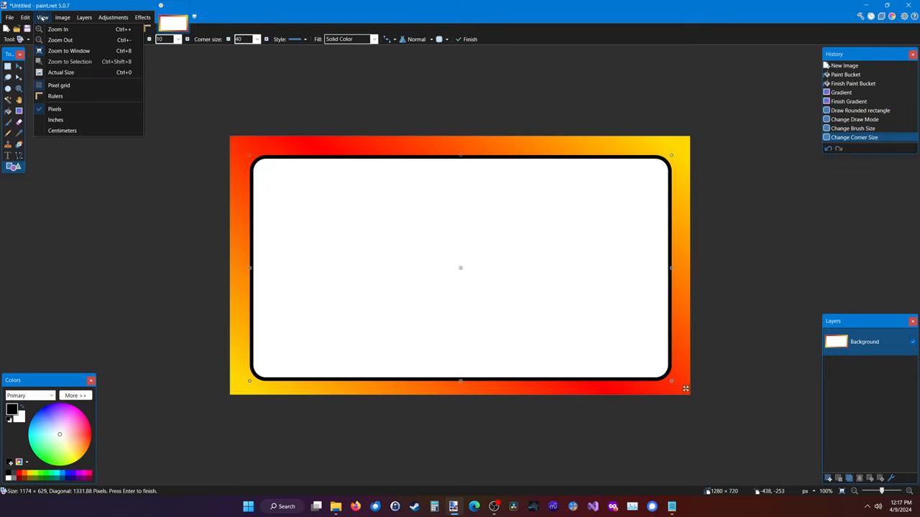
click(55, 96)
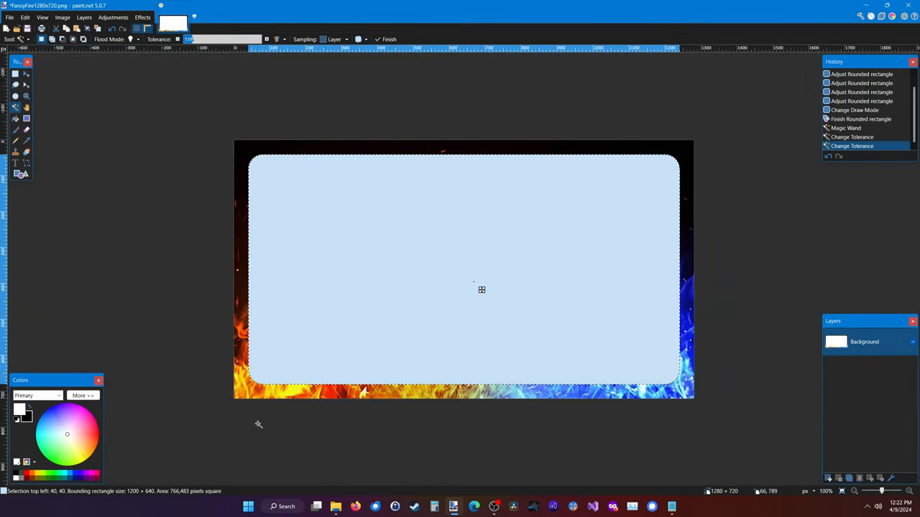
Start saving the finished frame as a PNG copy via Save As.
click(10, 17)
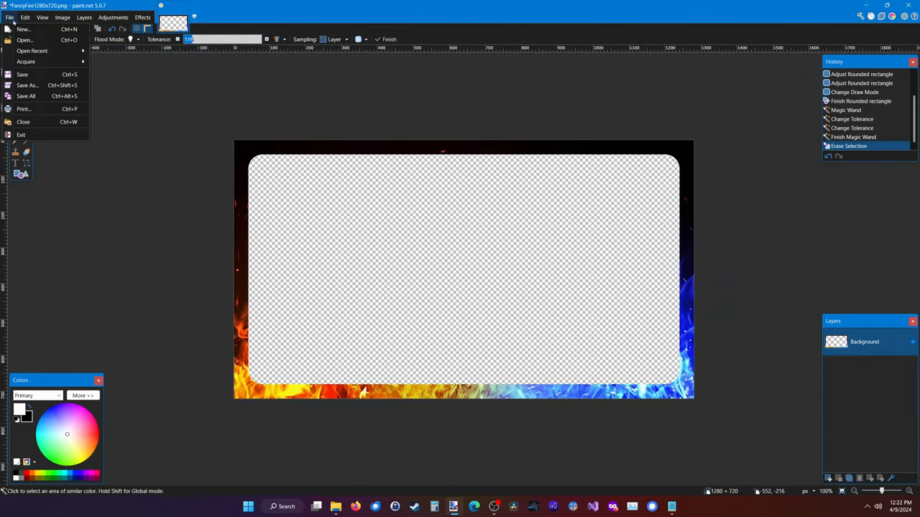
click(22, 74)
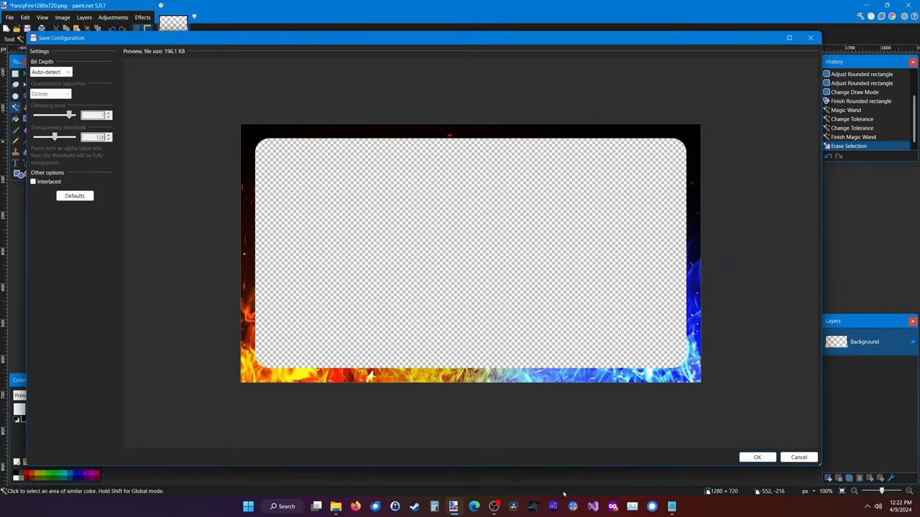